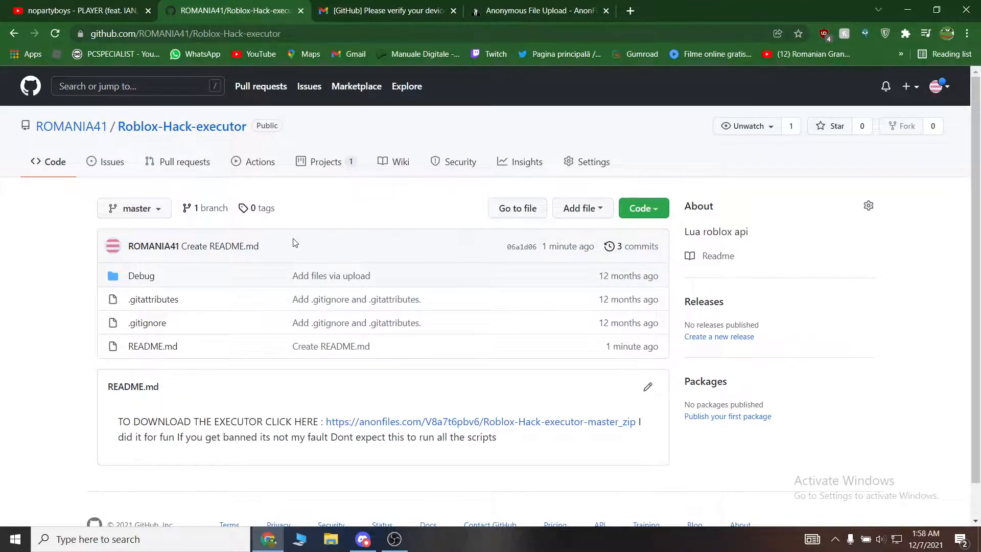
Try the anonfiles download link from the README, then close its failed 502 page
{"action": "left_click", "coordinate": [480, 421]}
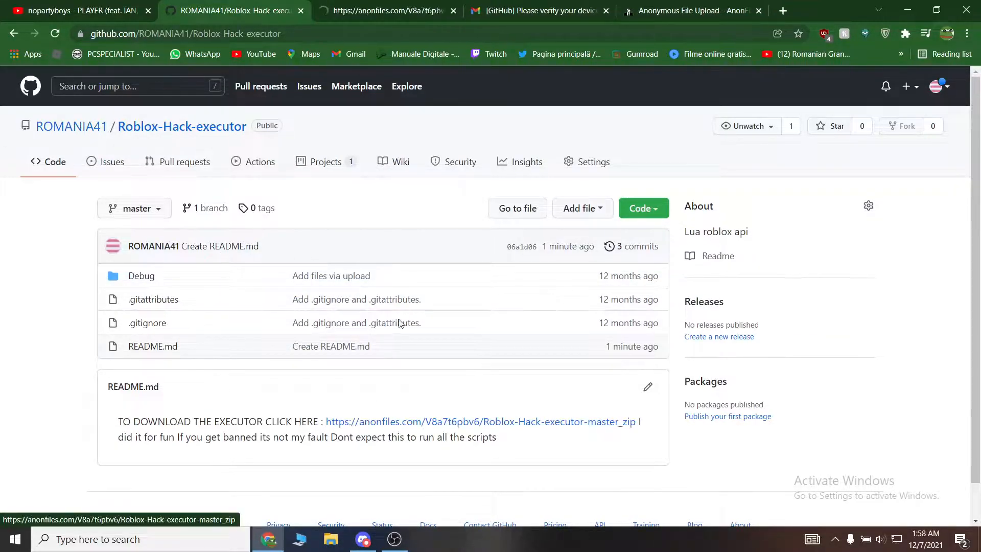
{"action": "left_click", "coordinate": [480, 421]}
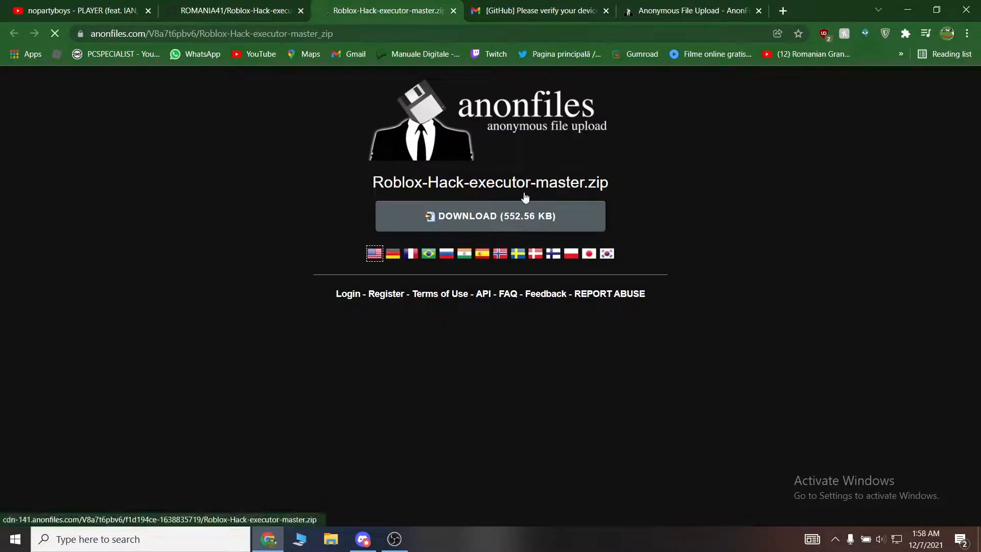
{"action": "left_click", "coordinate": [490, 216]}
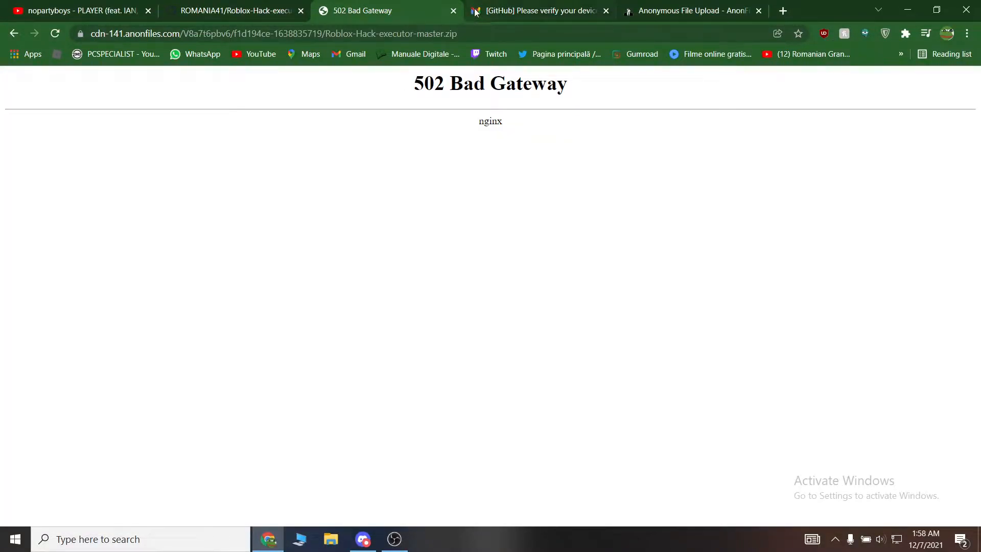
{"action": "left_click", "coordinate": [235, 10]}
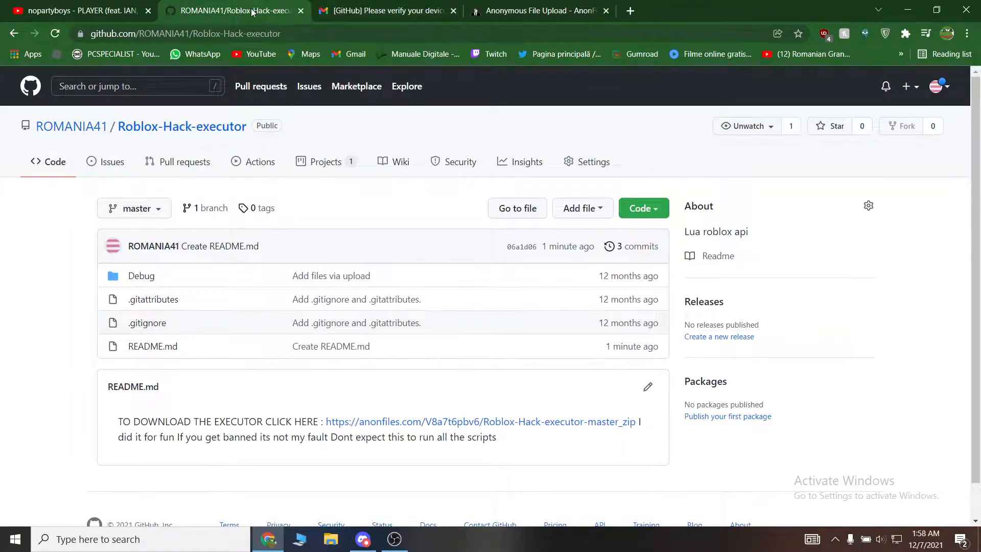
Download the Roblox-Hack-executor repository as a ZIP archive via Code > Download ZIP
{"action": "left_click", "coordinate": [639, 208]}
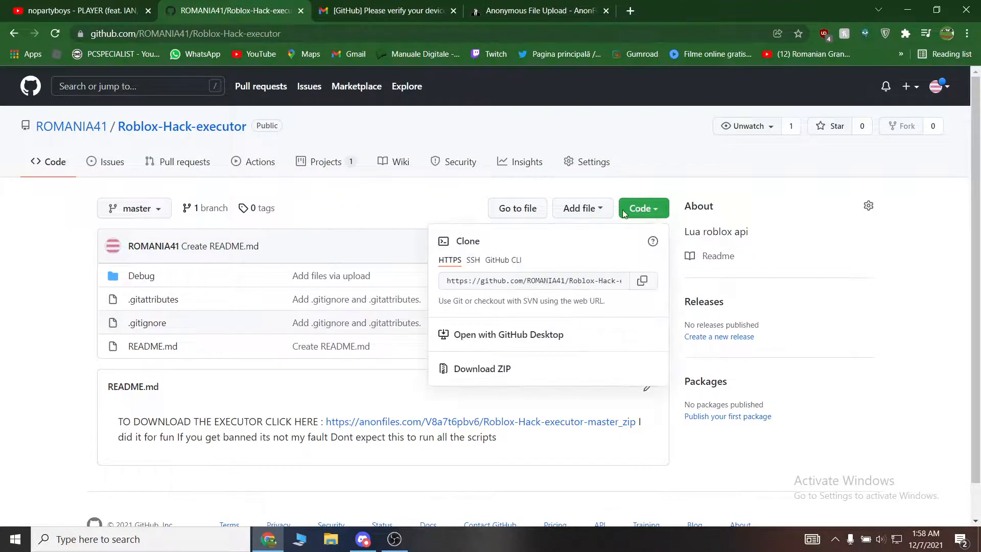
{"action": "left_click", "coordinate": [481, 369]}
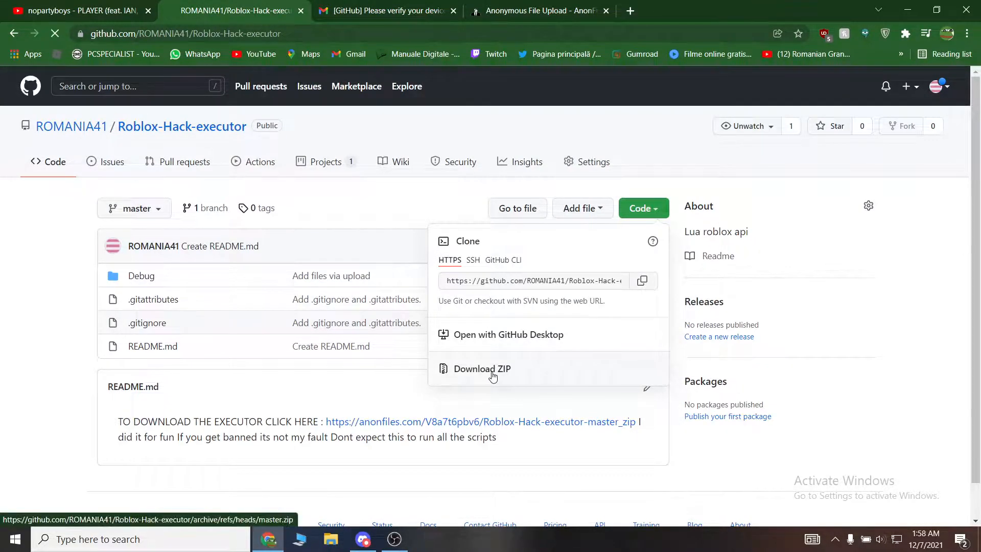
{"action": "left_click", "coordinate": [482, 369]}
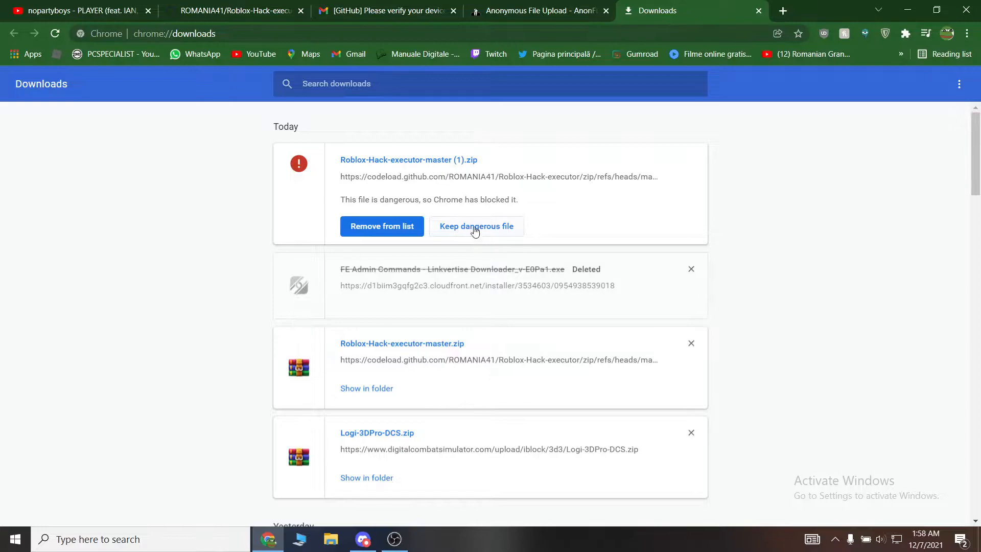
Keep the blocked ZIP download and open it in WinRAR, dismissing the license reminder
{"action": "left_click", "coordinate": [476, 226]}
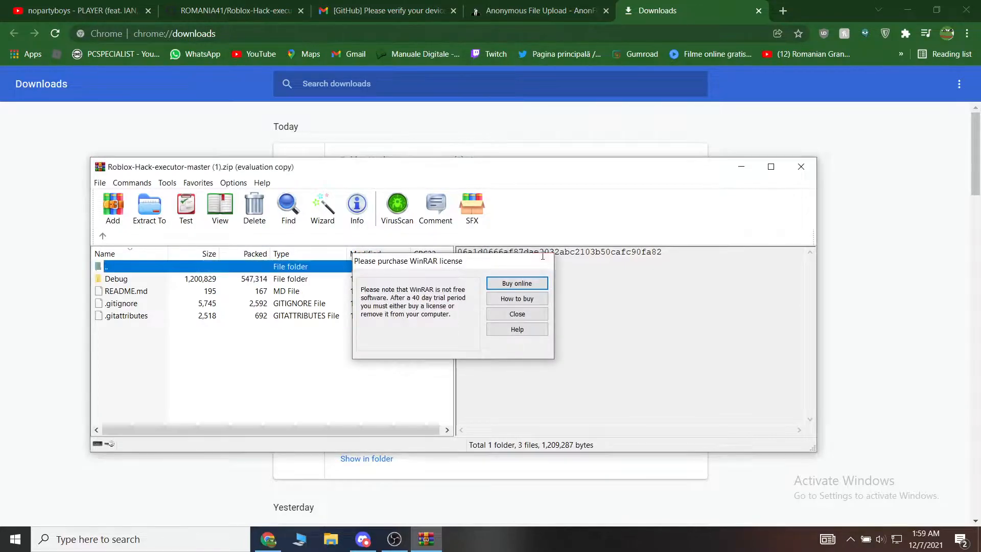
{"action": "left_click", "coordinate": [516, 314]}
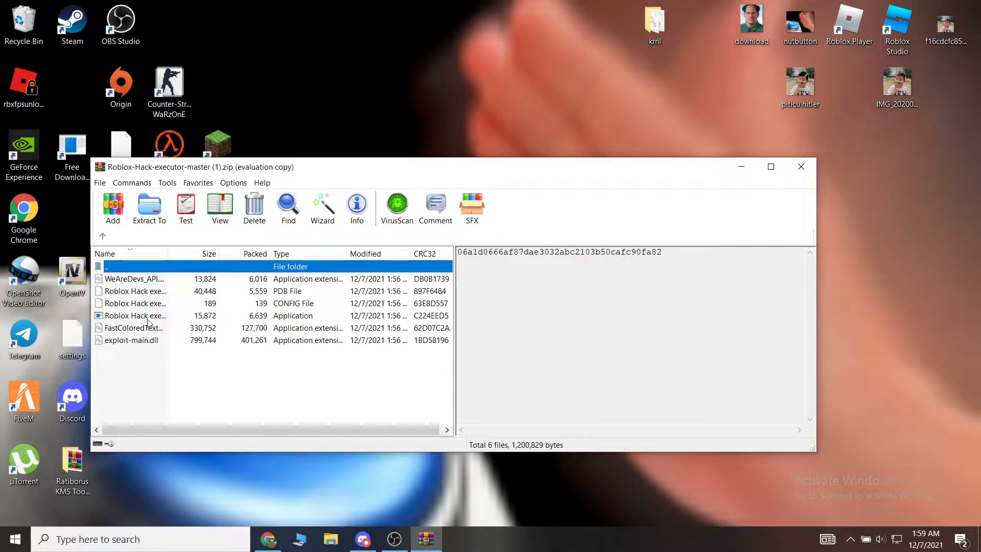
Launch the Roblox Hack executor application from the archive's Debug folder
{"action": "left_click", "coordinate": [135, 315]}
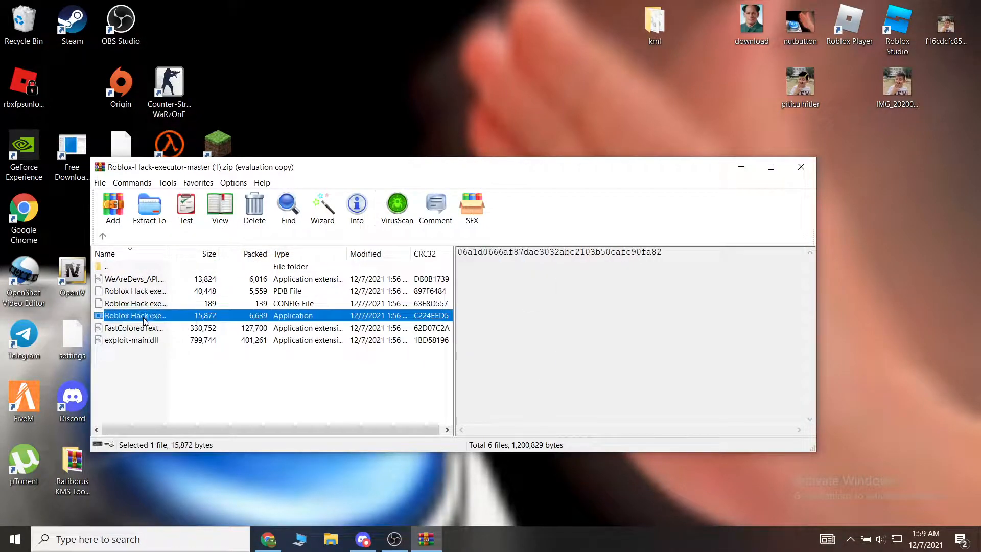
{"action": "double_click", "coordinate": [135, 315]}
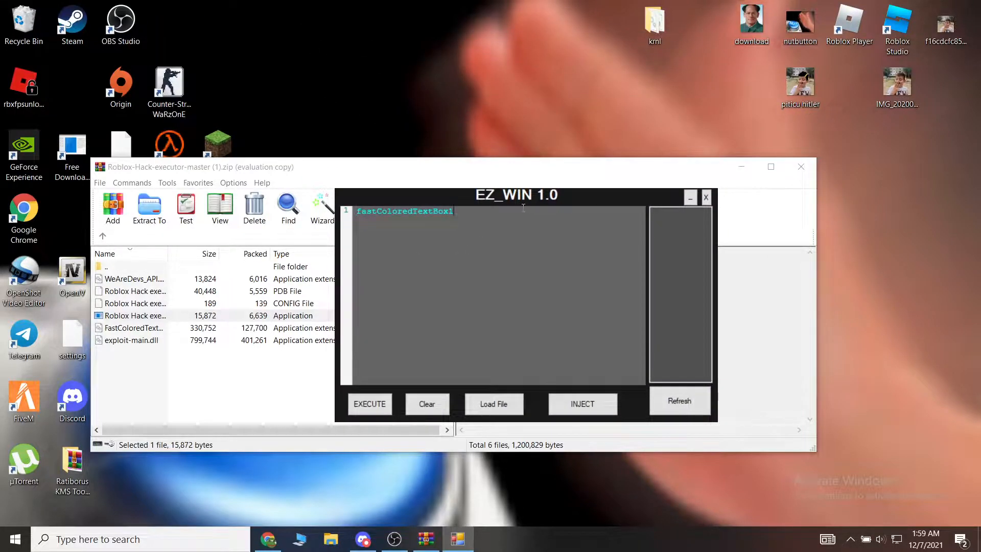
Load the Infinite Yield source from raw.githubusercontent.com in a new tab and select all its code
{"action": "left_click", "coordinate": [428, 404]}
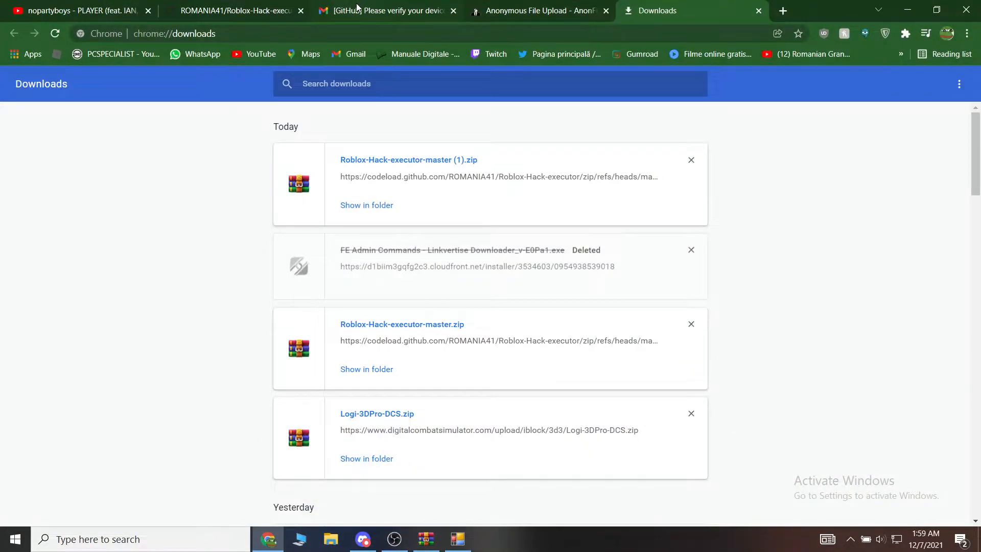
{"action": "left_click", "coordinate": [384, 10]}
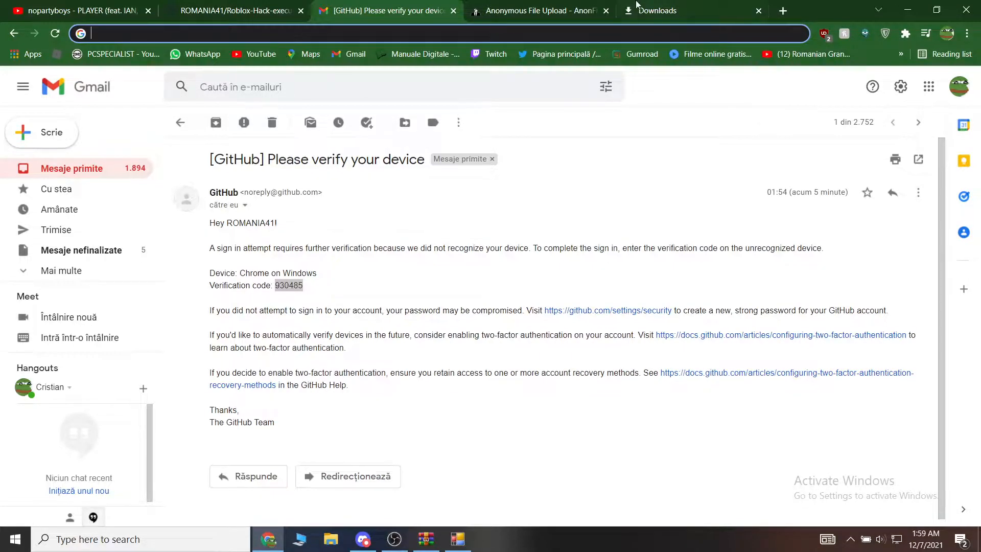
{"action": "left_click", "coordinate": [968, 32]}
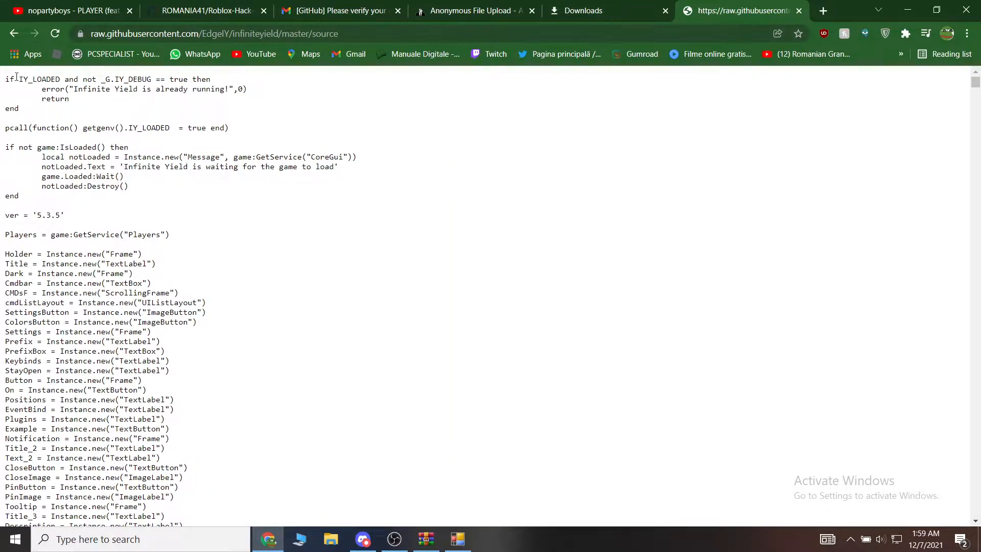
{"action": "left_click_drag", "start_coordinate": [6, 78], "coordinate": [124, 127]}
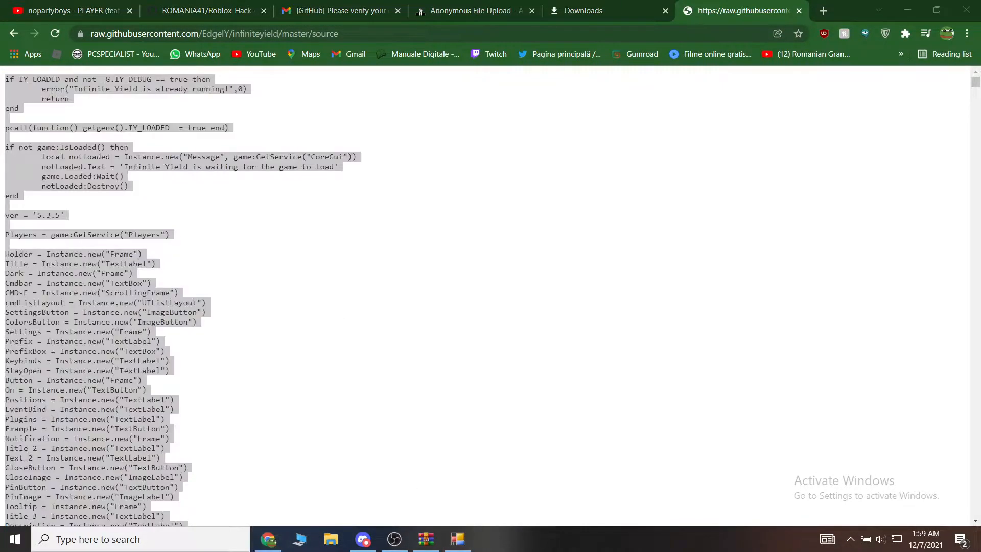
{"action": "left_click", "coordinate": [458, 539]}
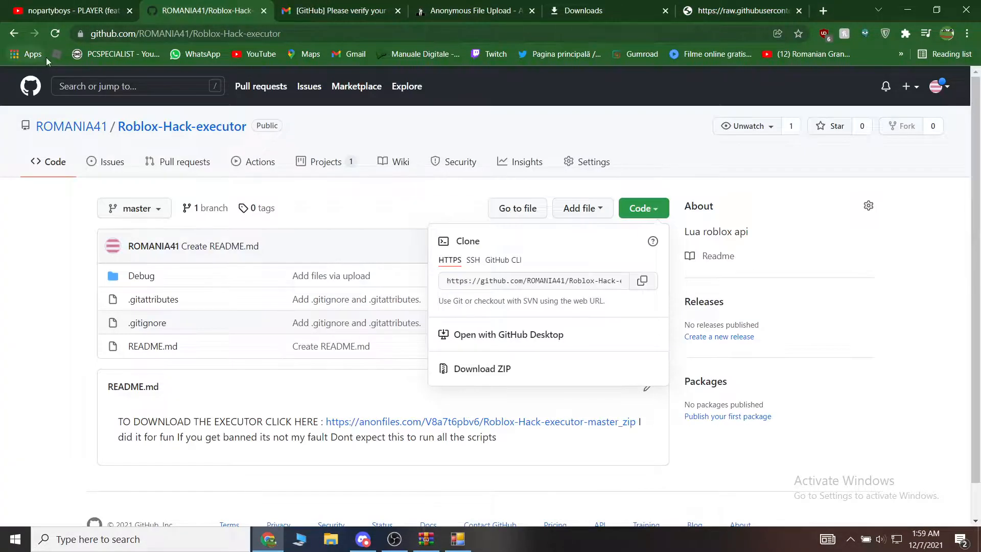
Find the Impossible Squid game on the Roblox discovery page and open its page
{"action": "left_click", "coordinate": [206, 11]}
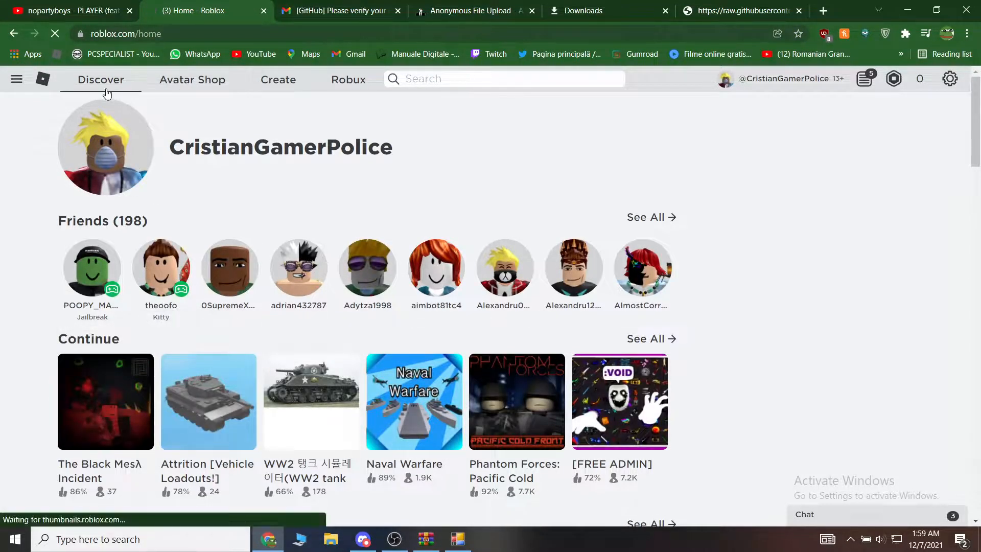
{"action": "left_click", "coordinate": [100, 80]}
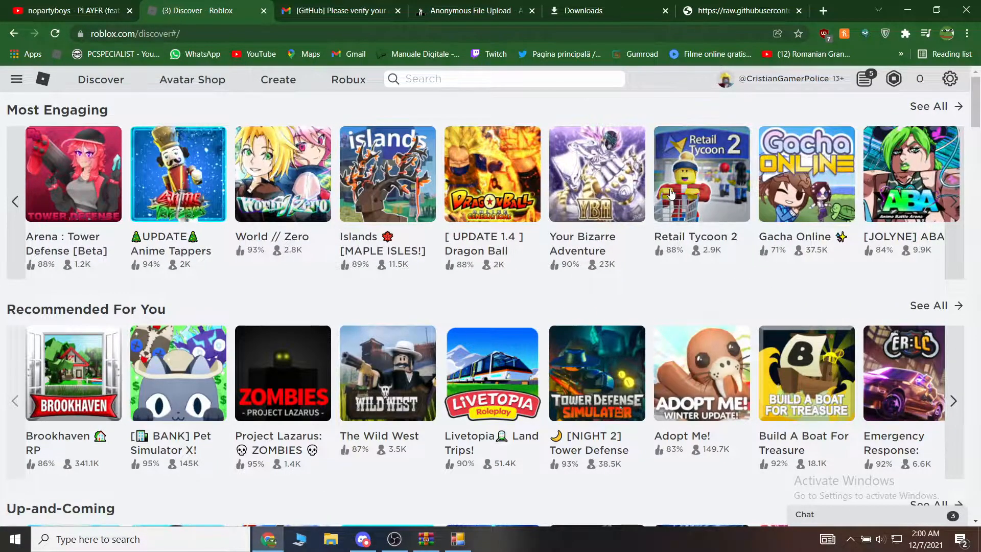
{"action": "scroll", "scroll_direction": "down", "scroll_amount": 3}
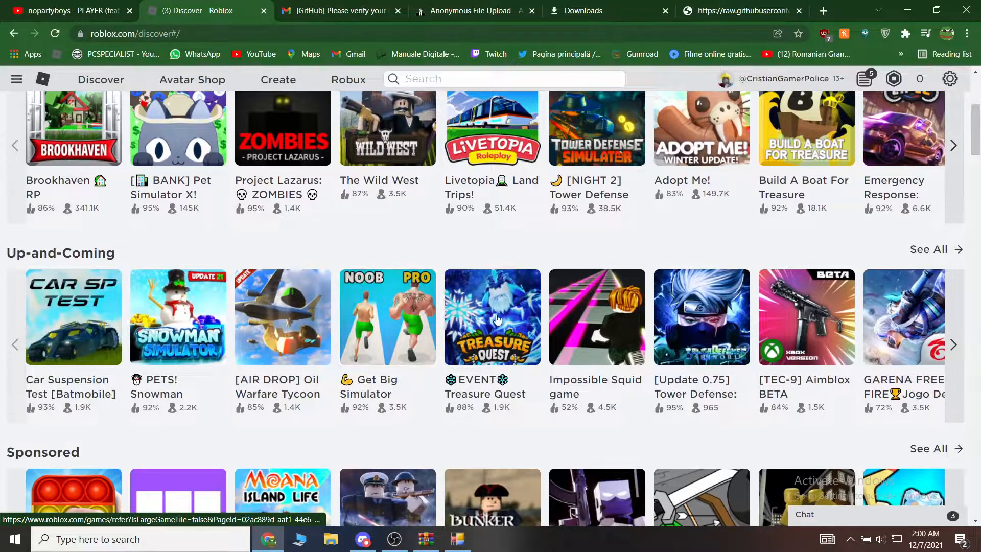
{"action": "left_click", "coordinate": [596, 315]}
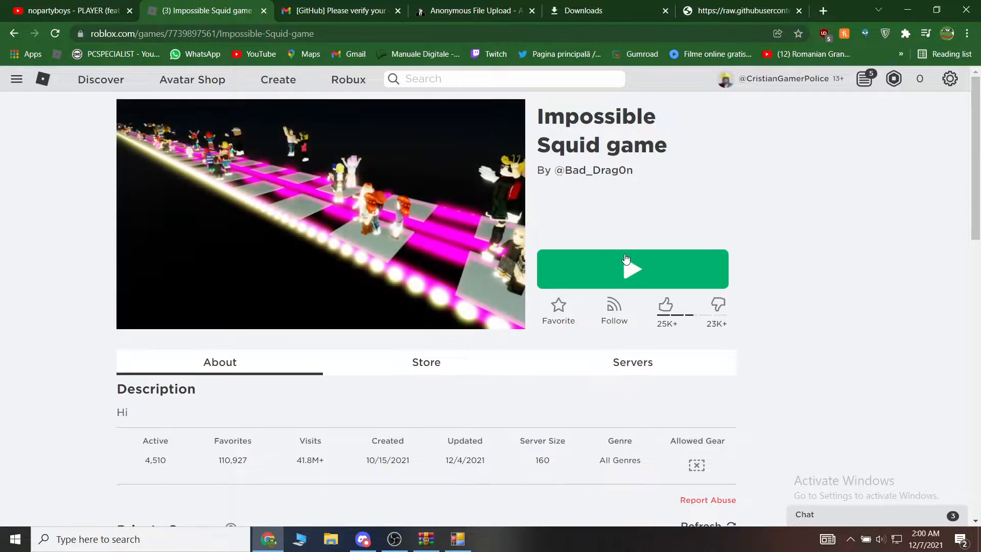
Launch the Impossible Squid game with Play and let the Roblox launcher start
{"action": "left_click", "coordinate": [632, 269]}
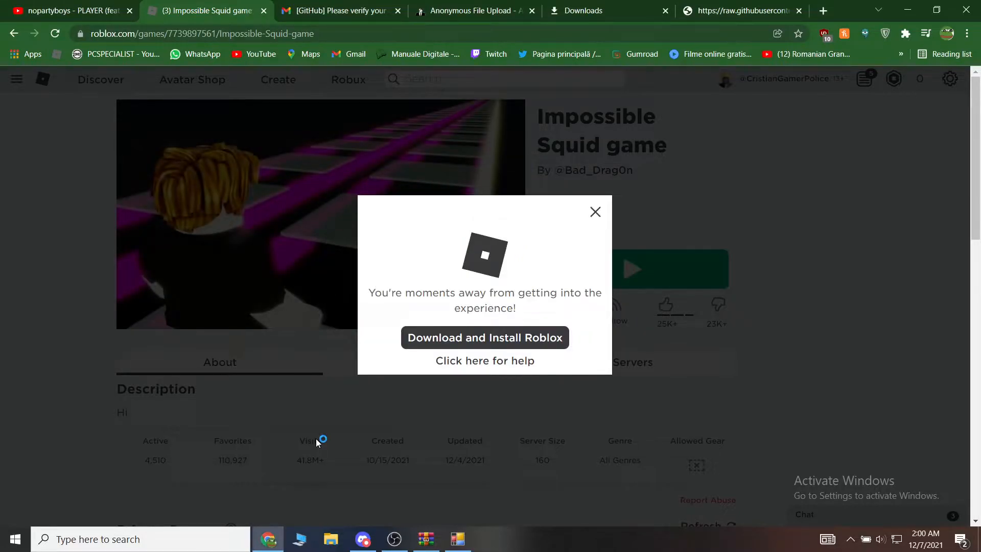
{"action": "left_click", "coordinate": [484, 338]}
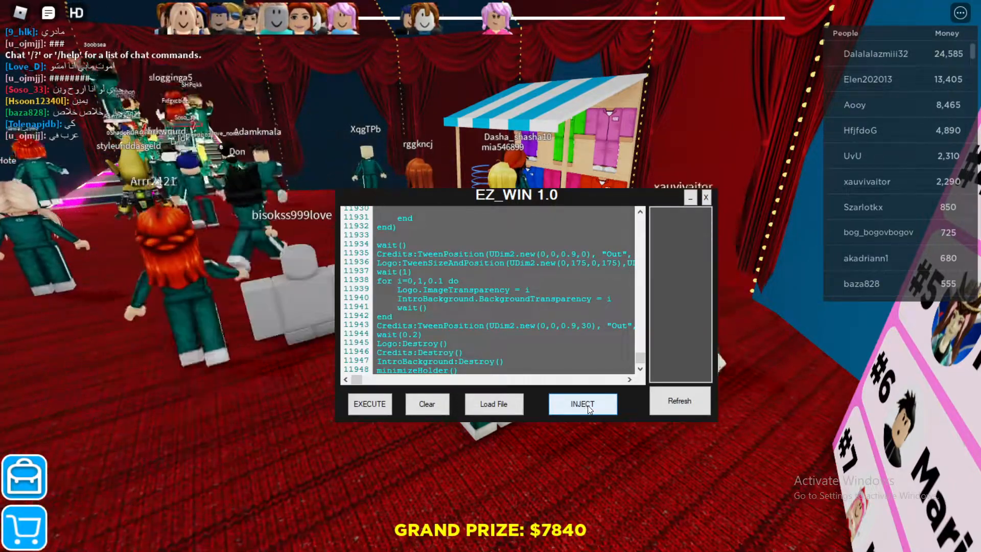
Inject EZ_WIN into the running Impossible Squid game so Infinite Yield loads
{"action": "left_click", "coordinate": [582, 403]}
{"action": "type", "text": "gp"}
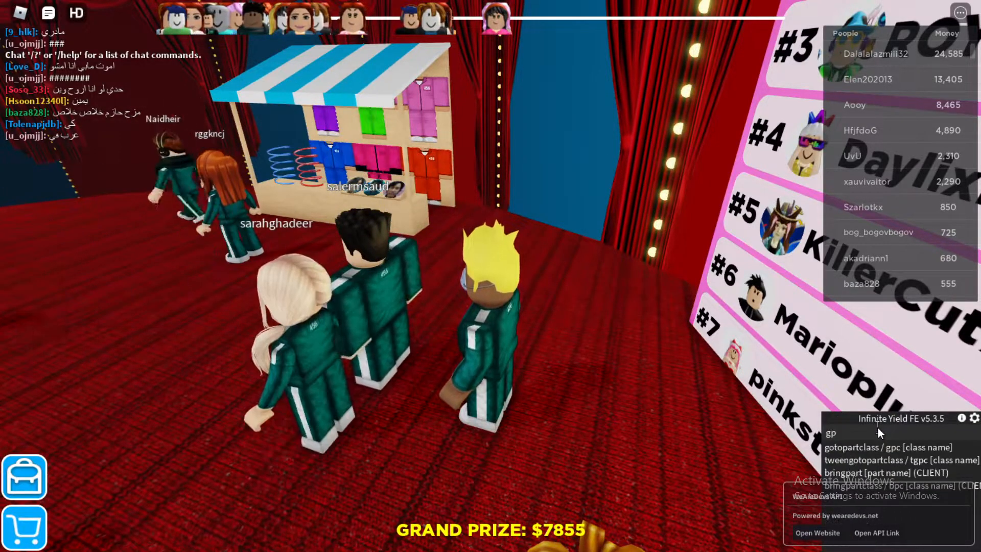
Enter god, noclip and fly commands in the Infinite Yield command bar
{"action": "type", "text": "god"}
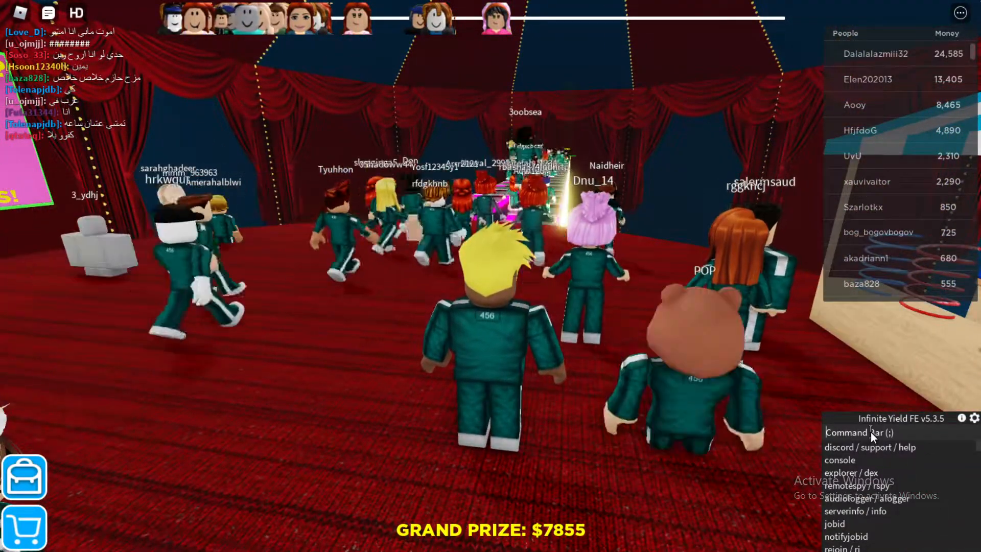
{"action": "type", "text": "n"}
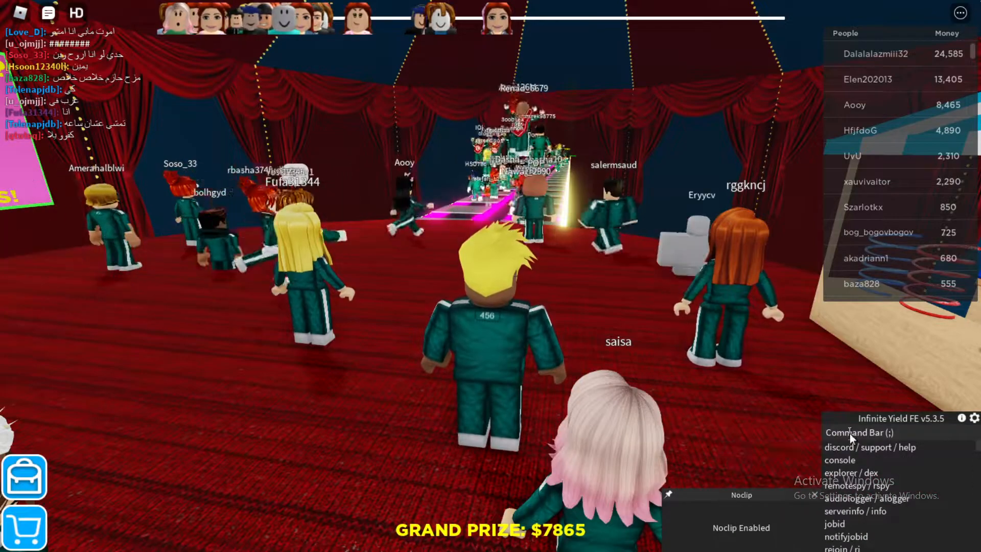
{"action": "type", "text": "fly"}
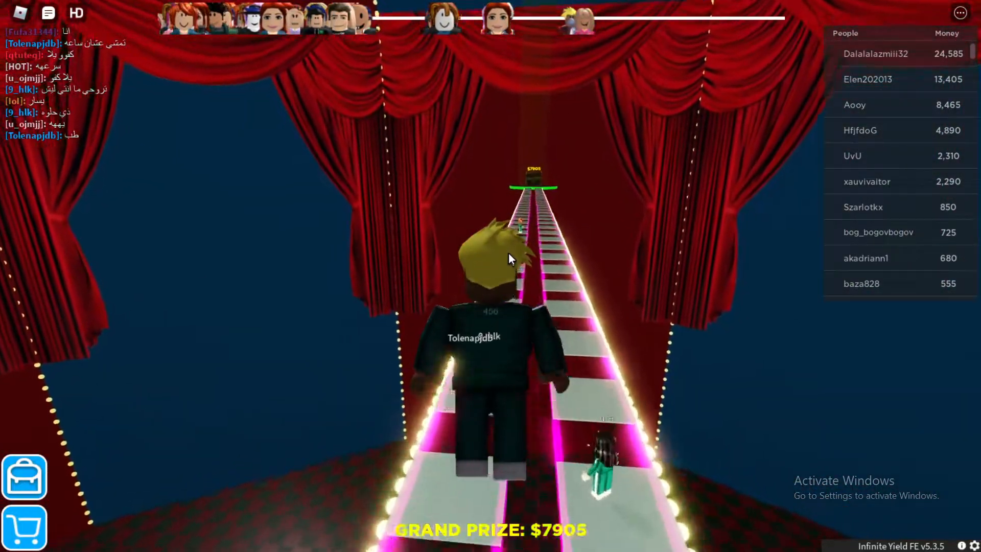
{"action": "type", "text": "a"}
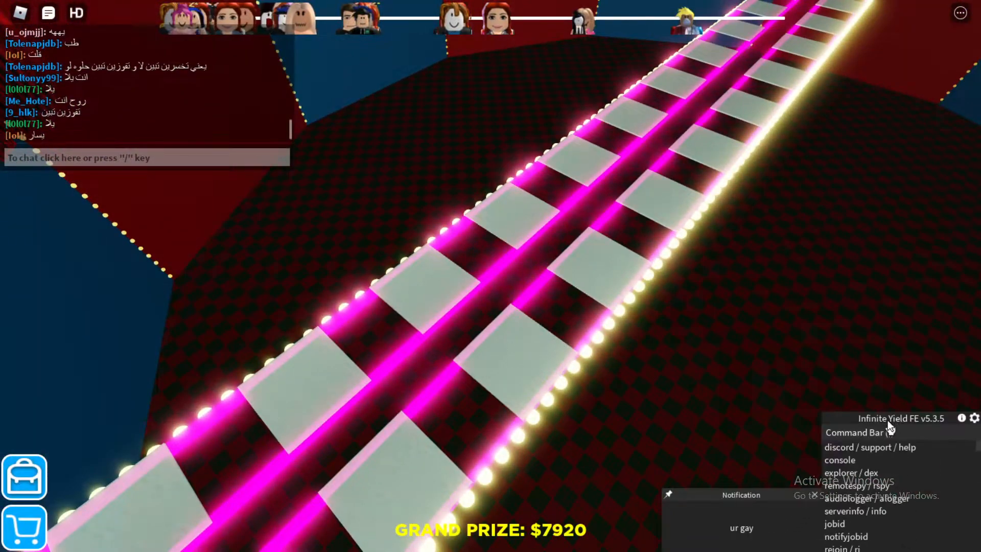
Run the fly command with speed 20000000
{"action": "type", "text": "fly"}
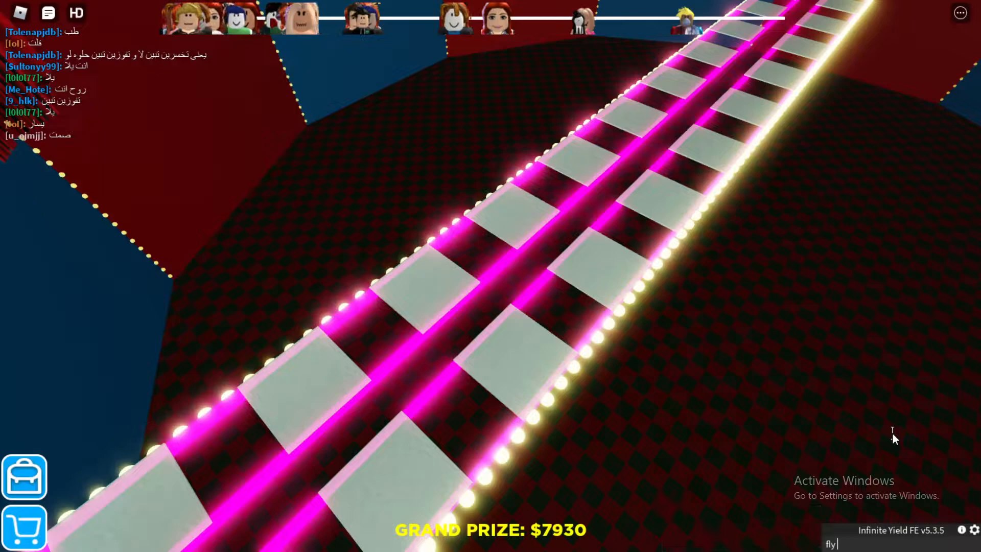
{"action": "type", "text": "20000000"}
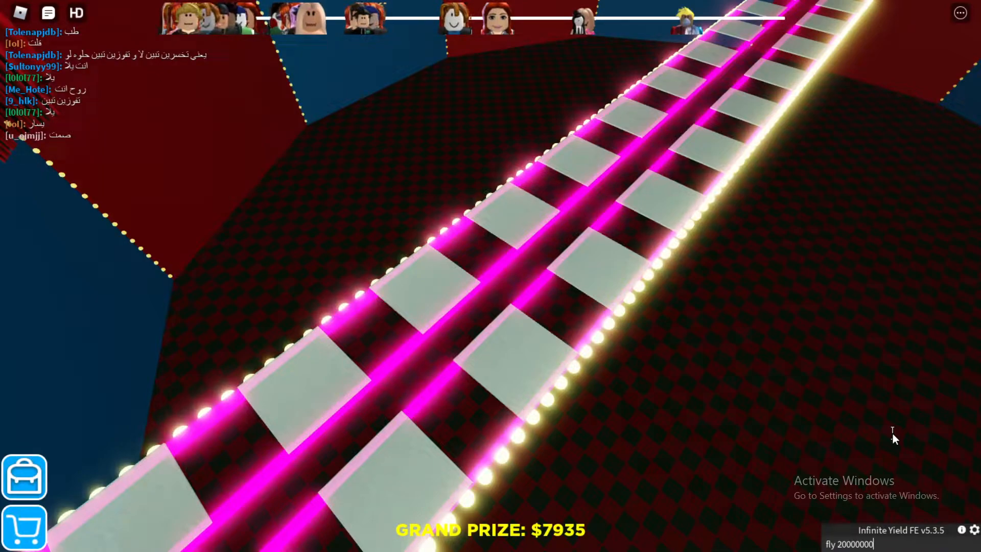
{"action": "key", "text": "Escape"}
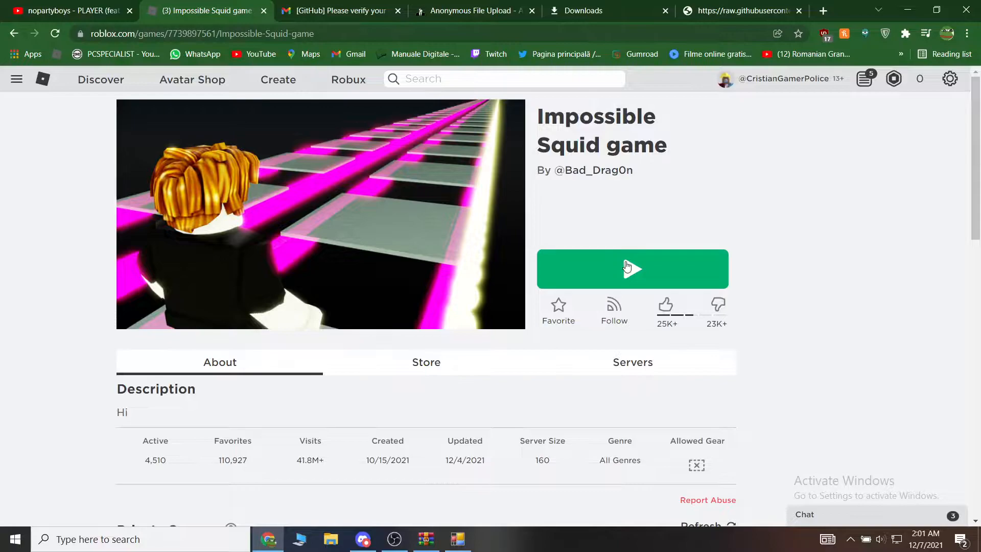
Play the Impossible Squid game again and refresh EZ_WIN for the new session
{"action": "left_click", "coordinate": [632, 269]}
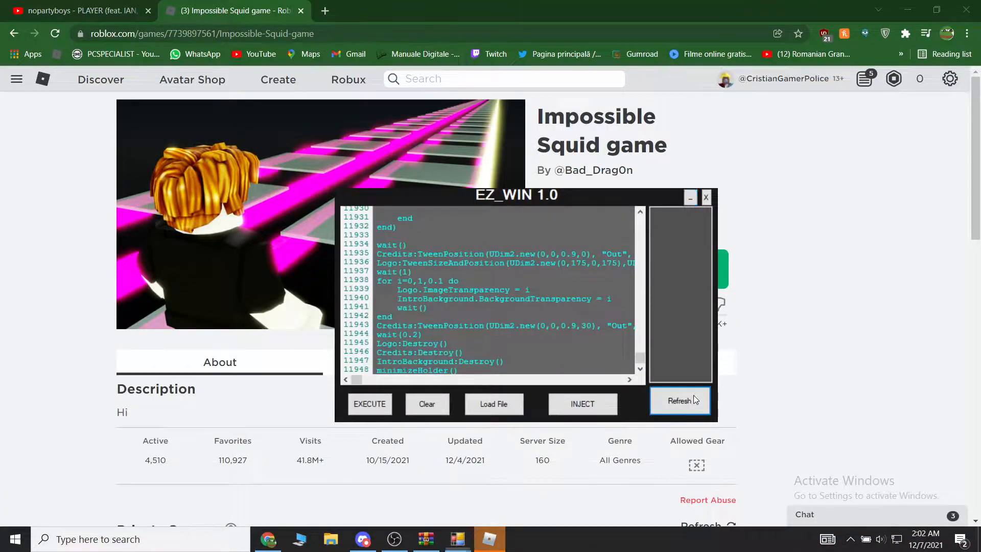
{"action": "left_click", "coordinate": [681, 401]}
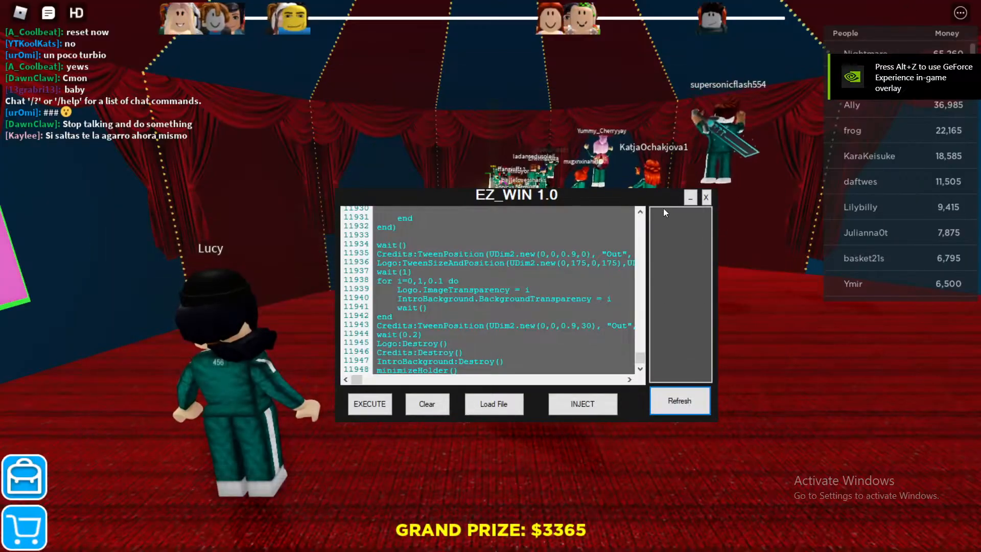
Inject EZ_WIN into the new game session so Infinite Yield loads, then minimize the executor
{"action": "left_click", "coordinate": [706, 197]}
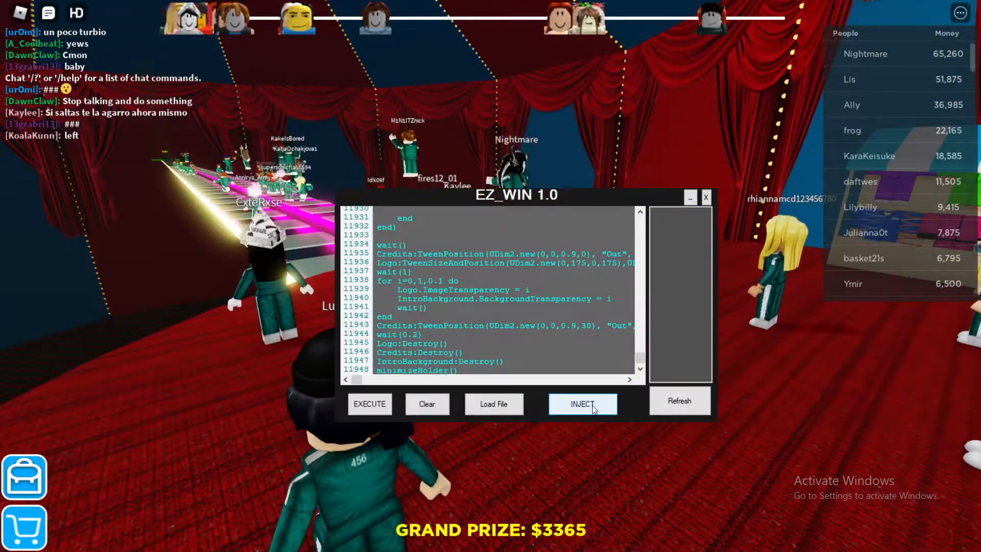
{"action": "left_click", "coordinate": [581, 403]}
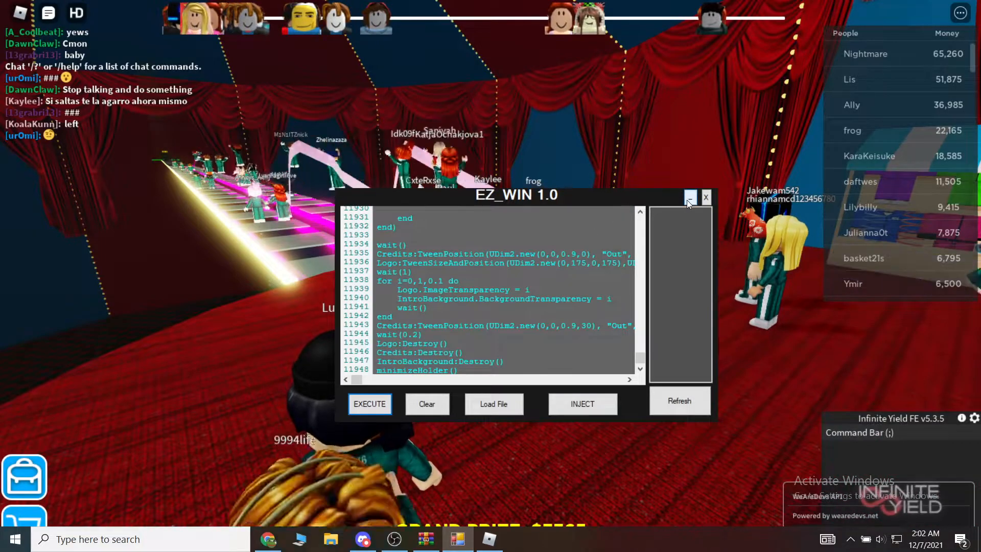
{"action": "left_click", "coordinate": [705, 197]}
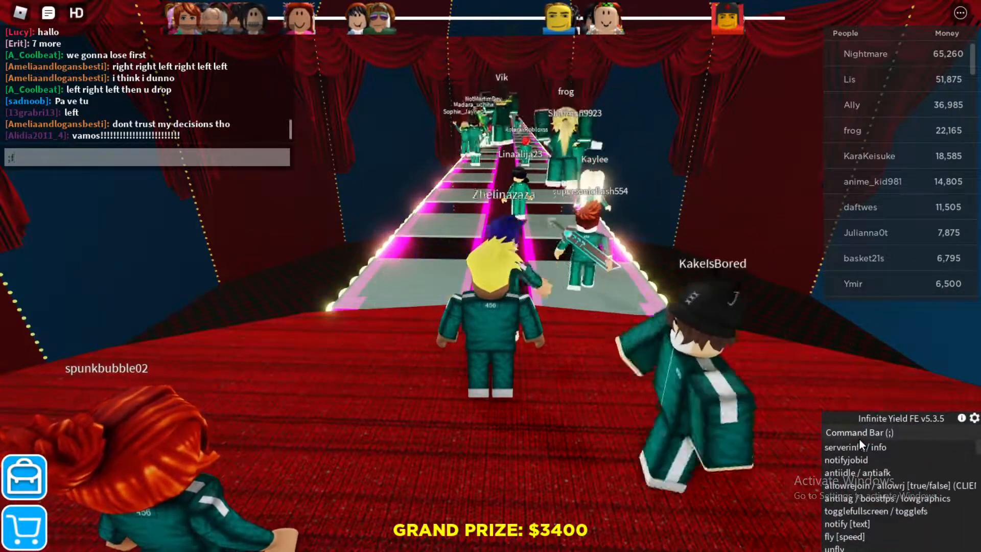
Run the ;fly command in Infinite Yield to make the character fly near the bridge
{"action": "type", "text": ";fly"}
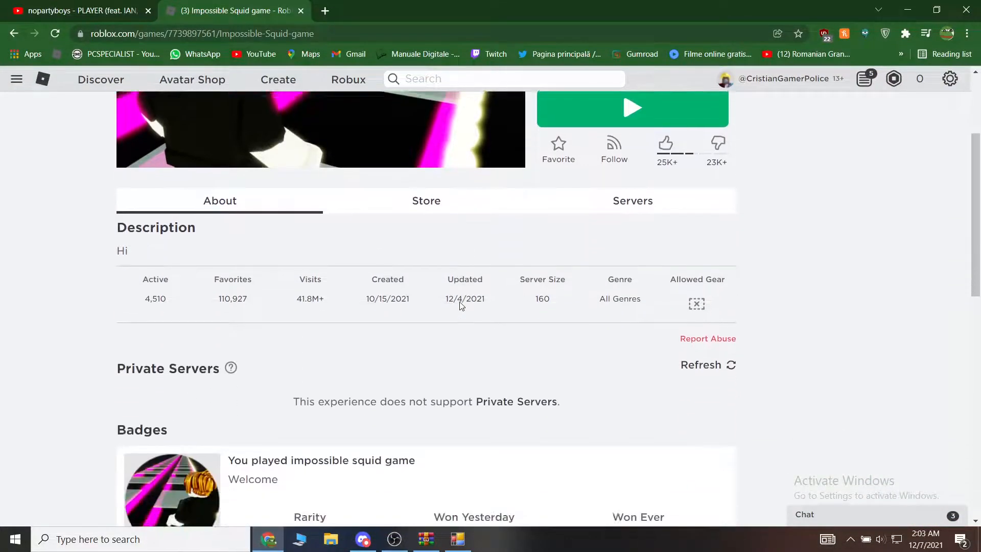
{"action": "scroll", "scroll_direction": "down", "scroll_amount": 3}
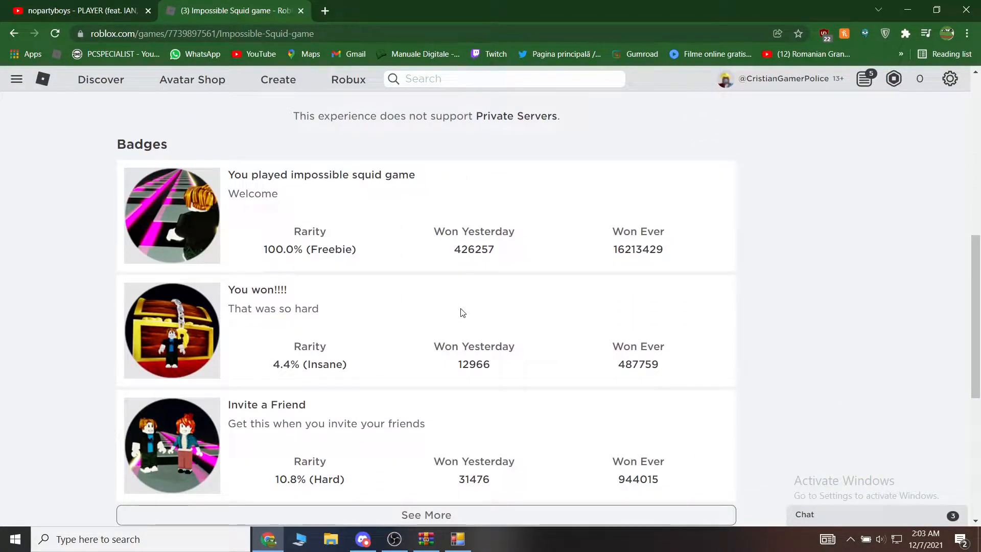
{"action": "scroll", "scroll_direction": "down", "scroll_amount": 3}
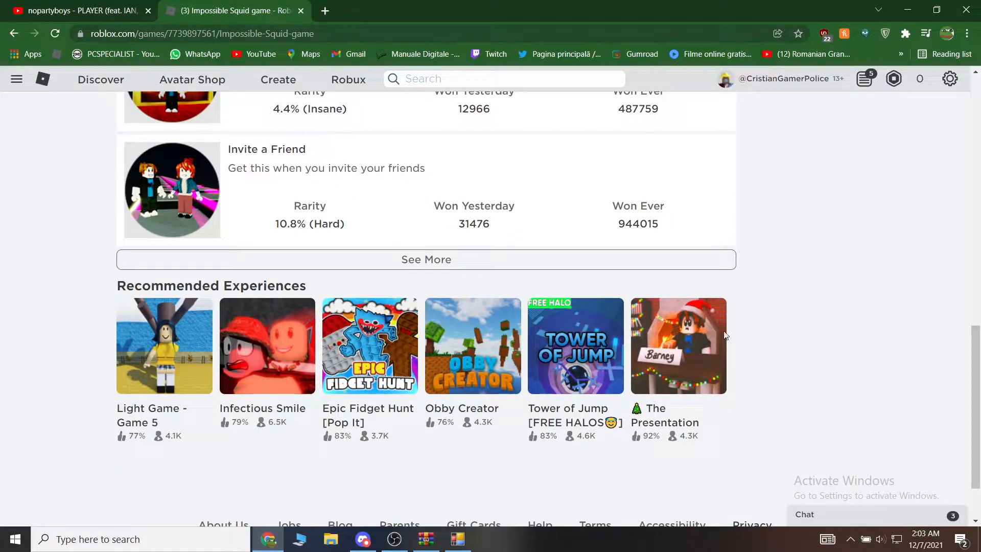